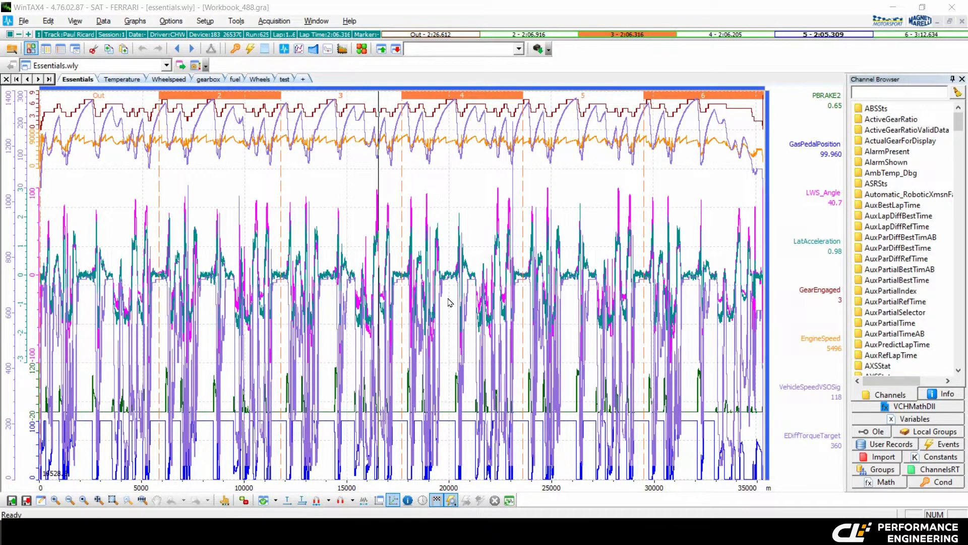
mouse_move(462, 296)
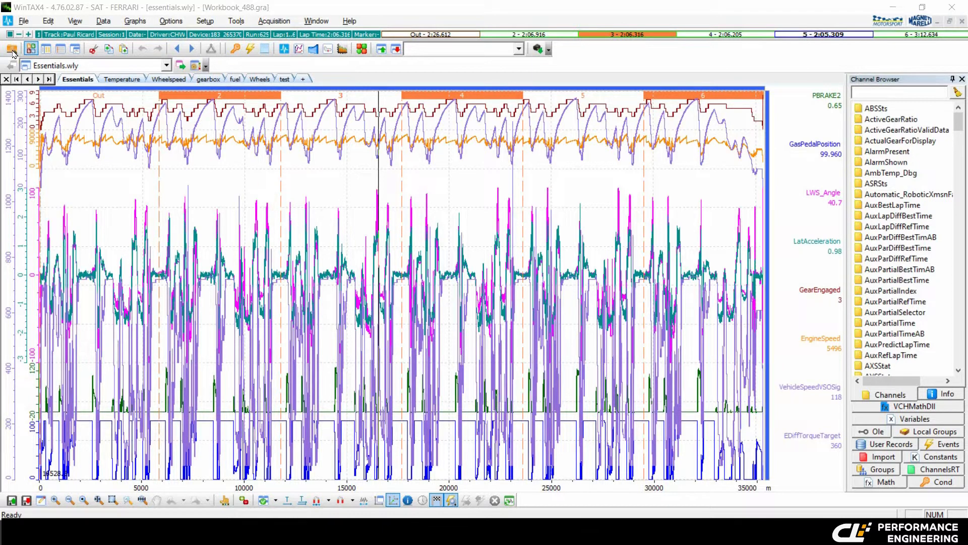
Show the Data Browser and the context actions for lap 4 of run 625.
click(11, 49)
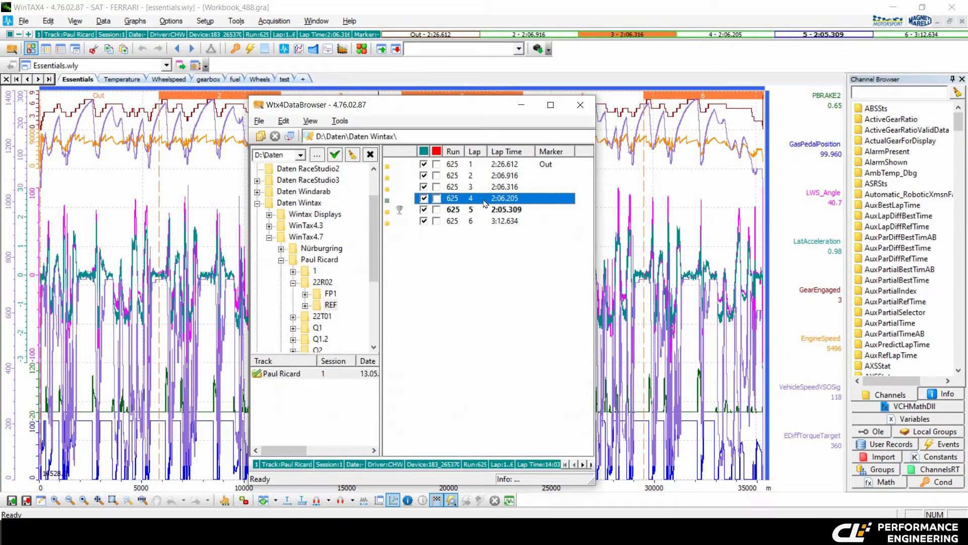
right_click(484, 198)
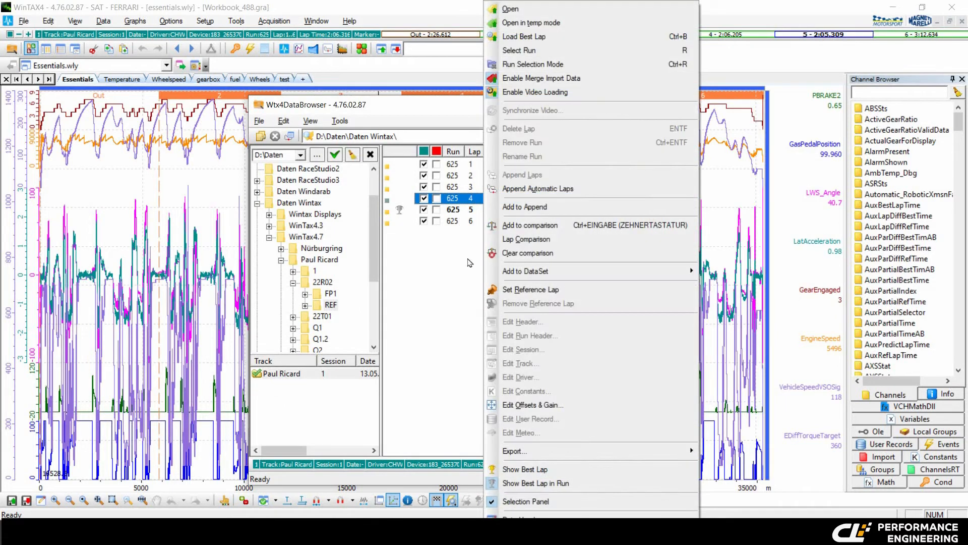
mouse_move(543, 451)
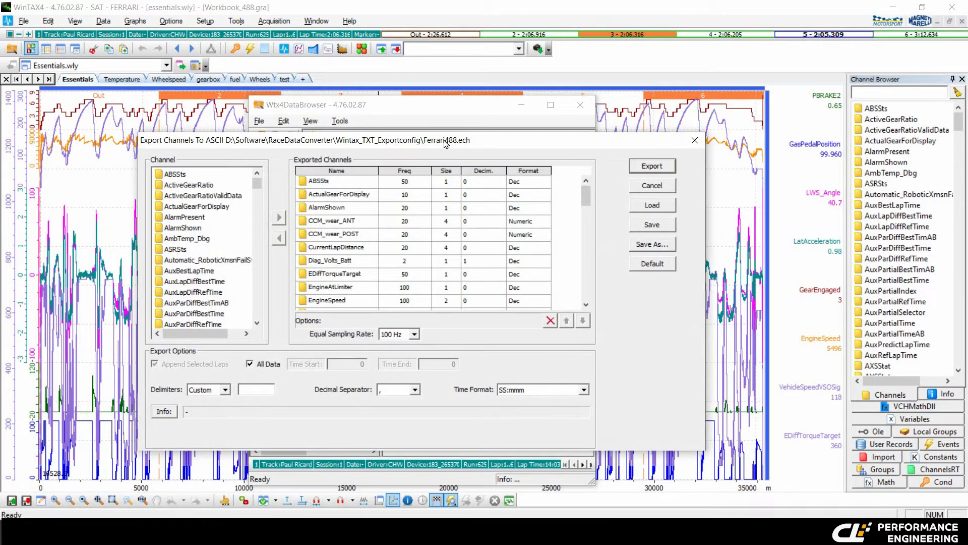
mouse_move(254, 147)
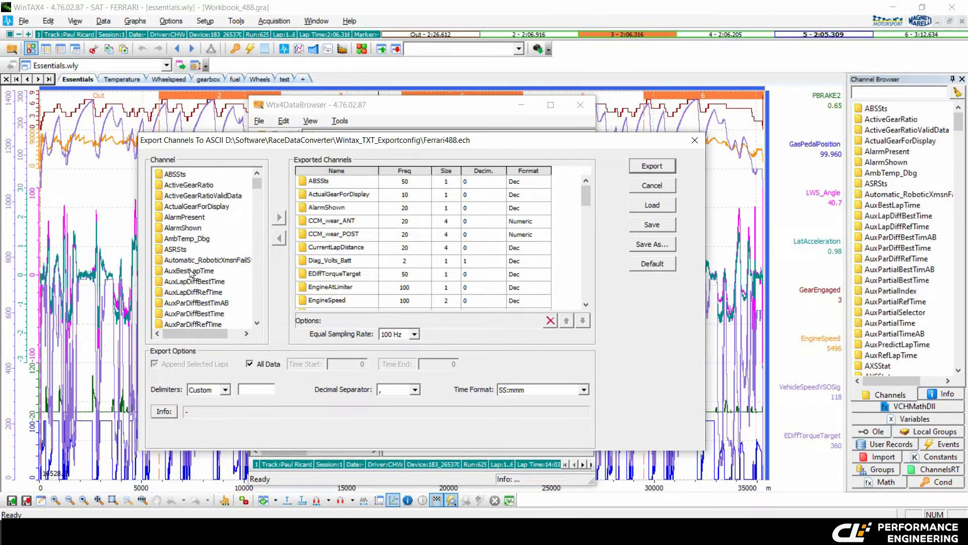
click(203, 196)
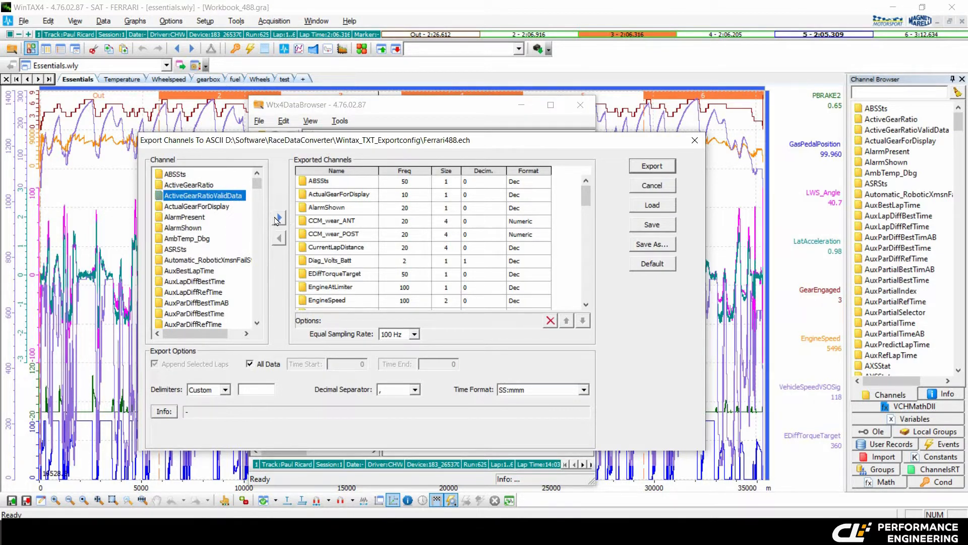
click(336, 208)
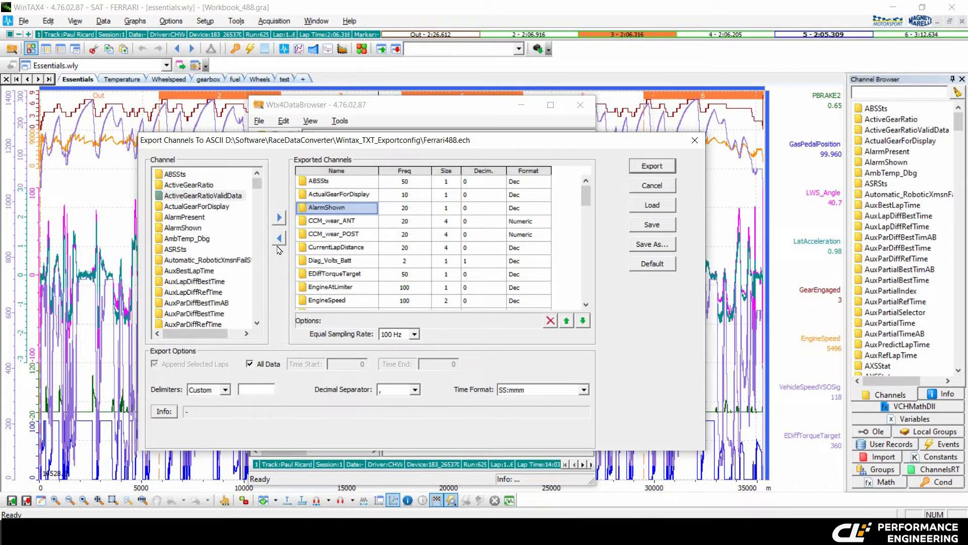
mouse_move(279, 238)
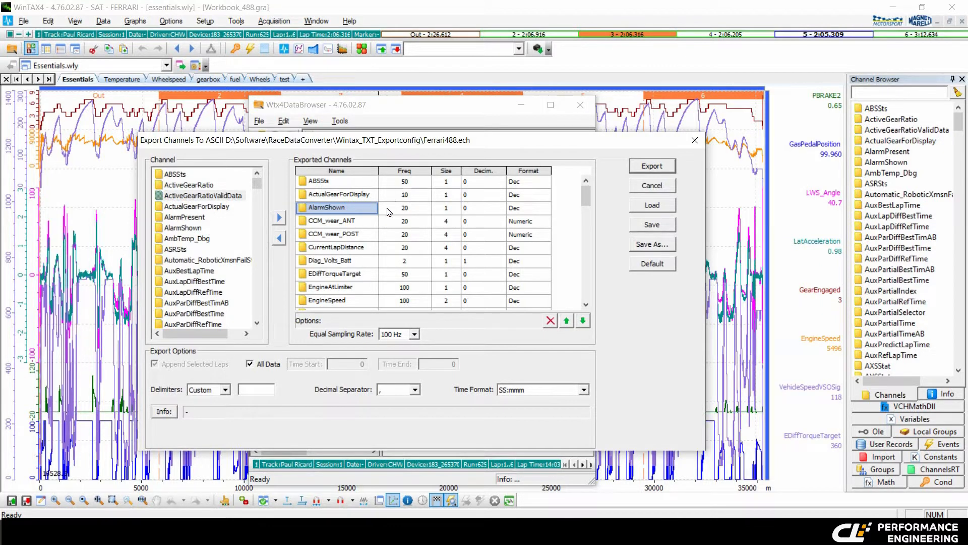
mouse_move(498, 195)
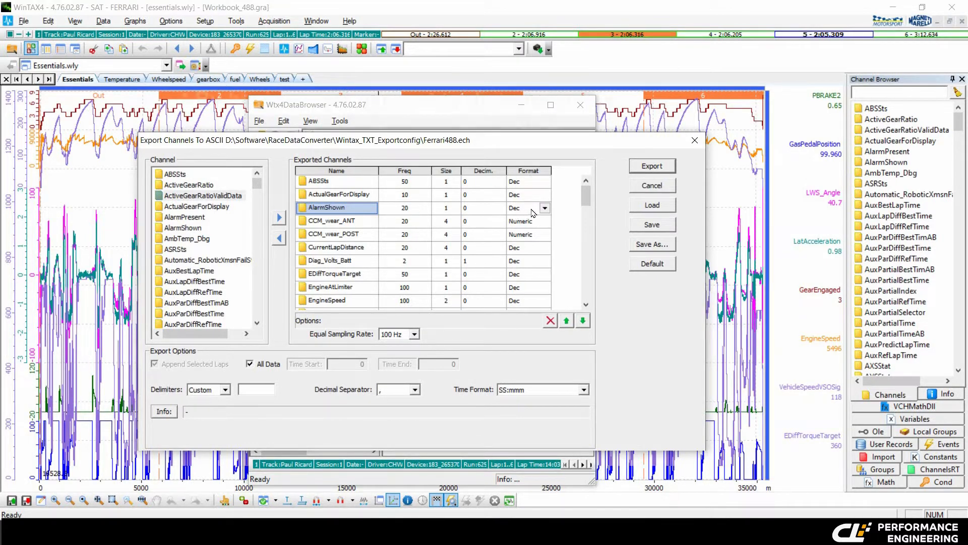
click(544, 208)
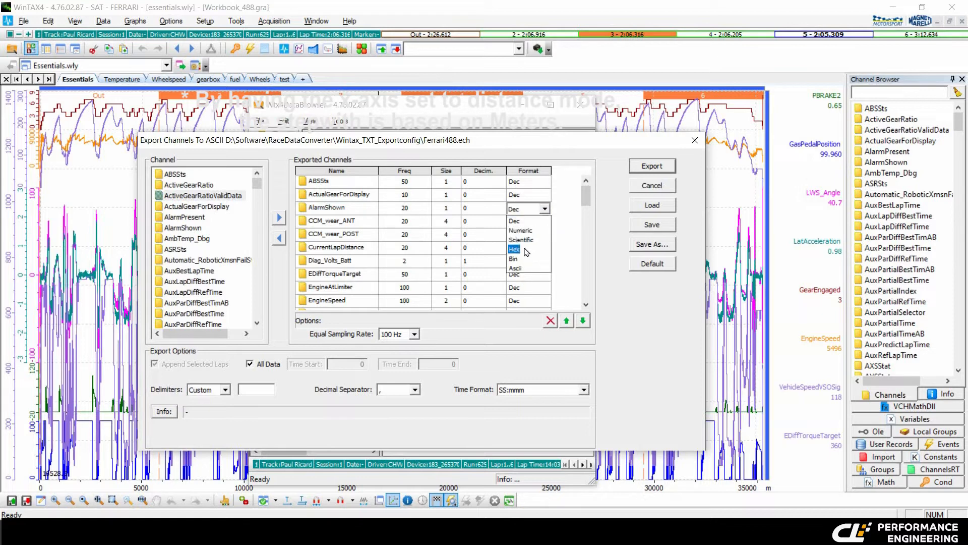
click(520, 240)
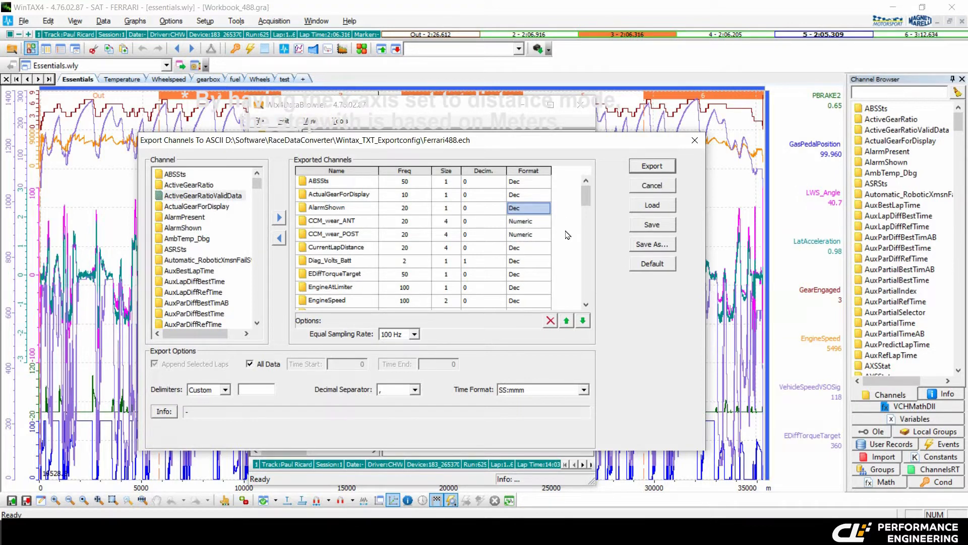
mouse_move(569, 223)
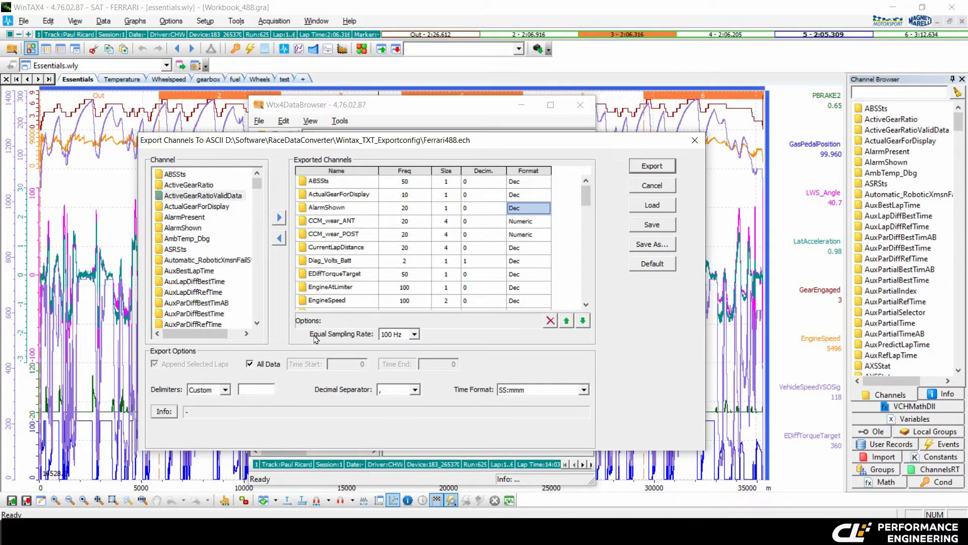
mouse_move(373, 338)
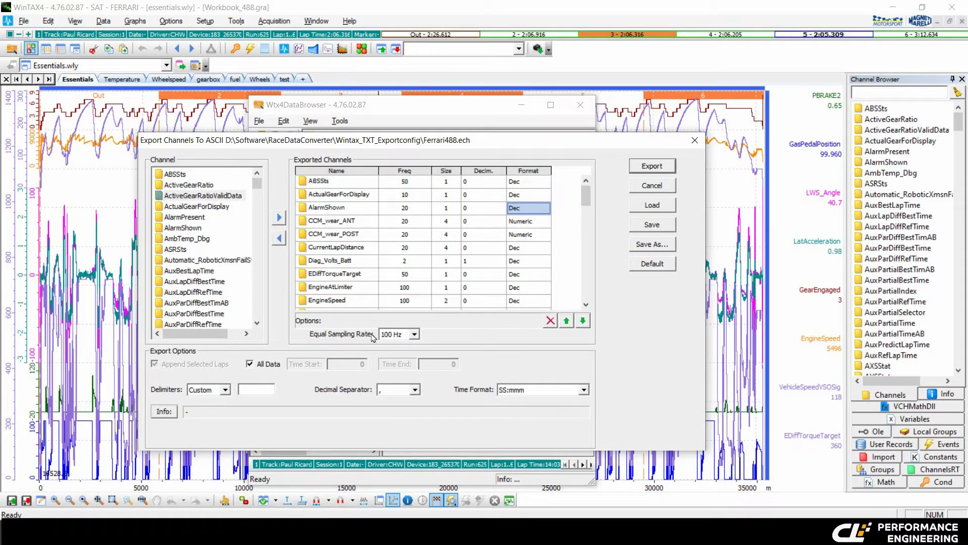
mouse_move(420, 322)
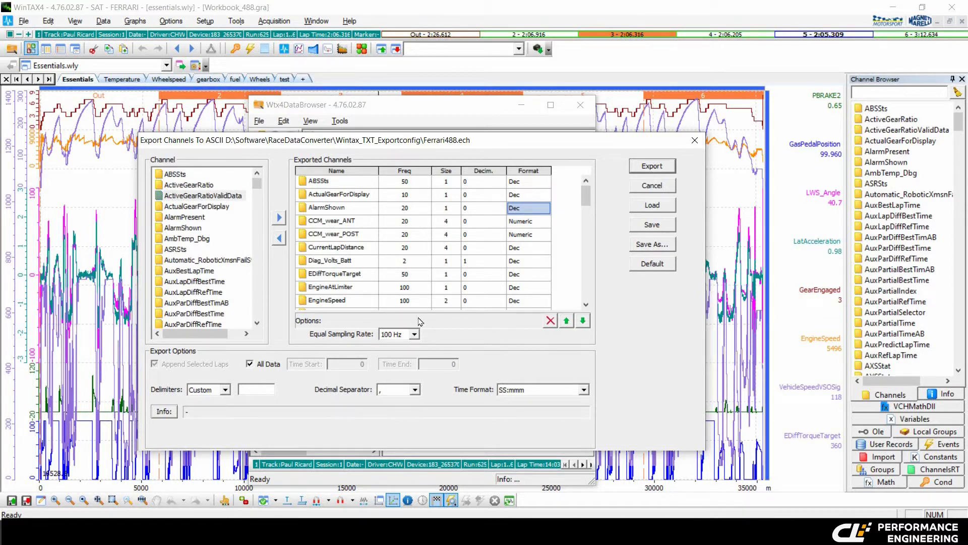
mouse_move(323, 230)
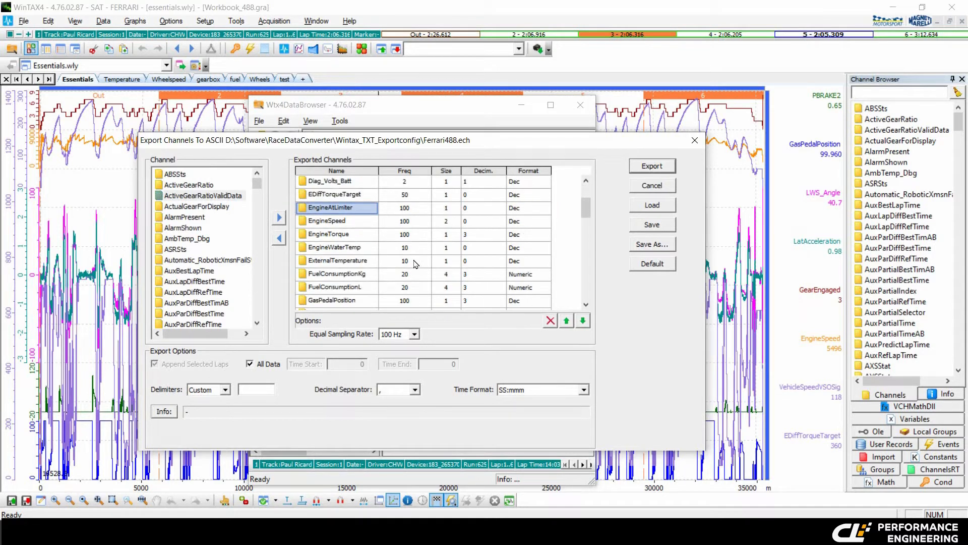
scroll(down, 3)
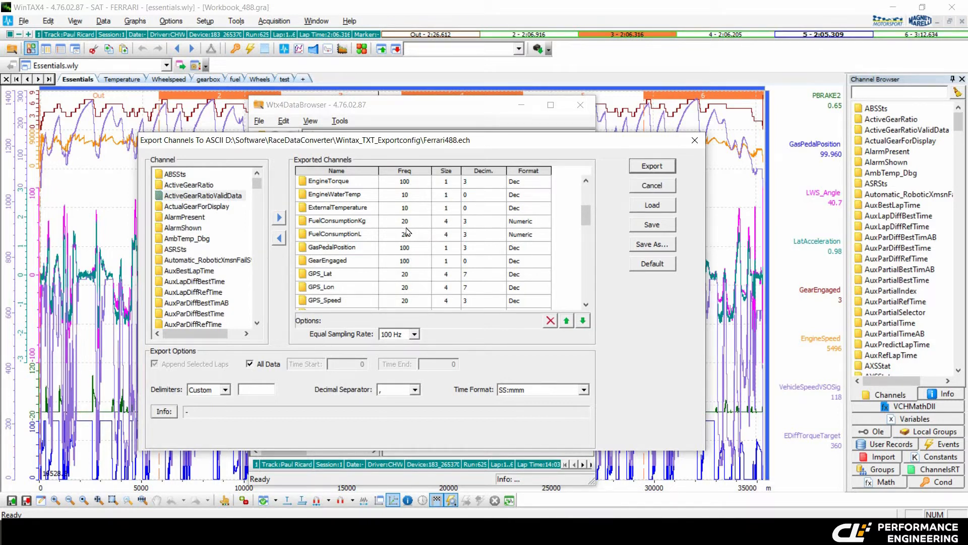
mouse_move(413, 241)
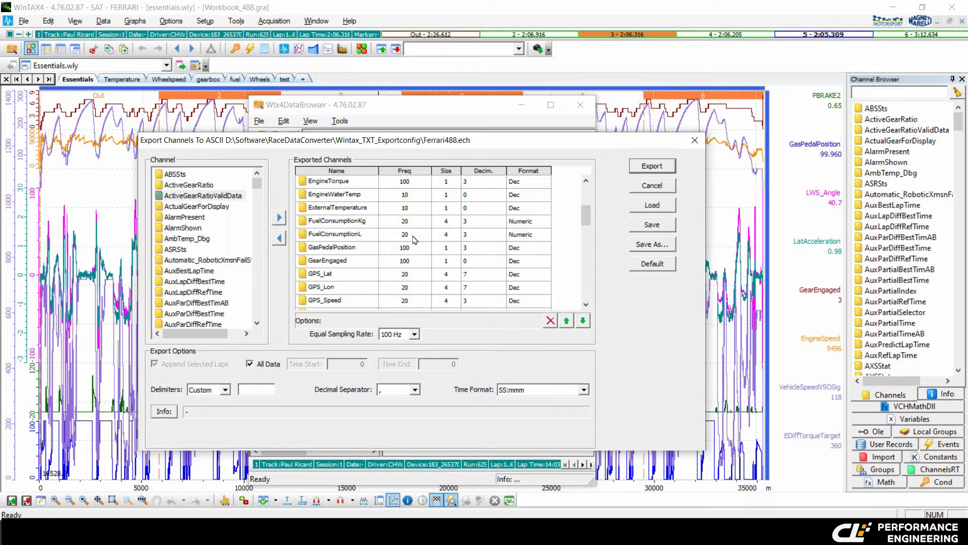
mouse_move(402, 238)
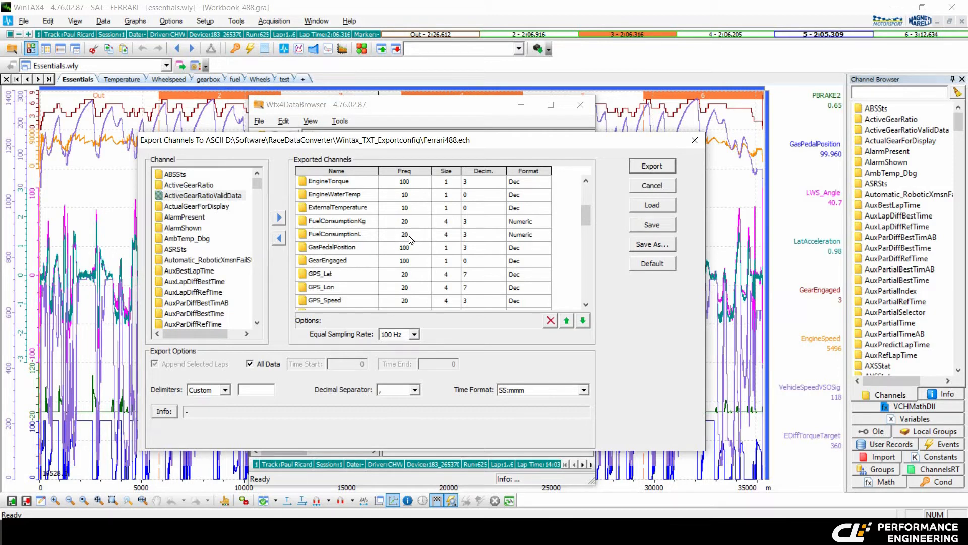
mouse_move(406, 237)
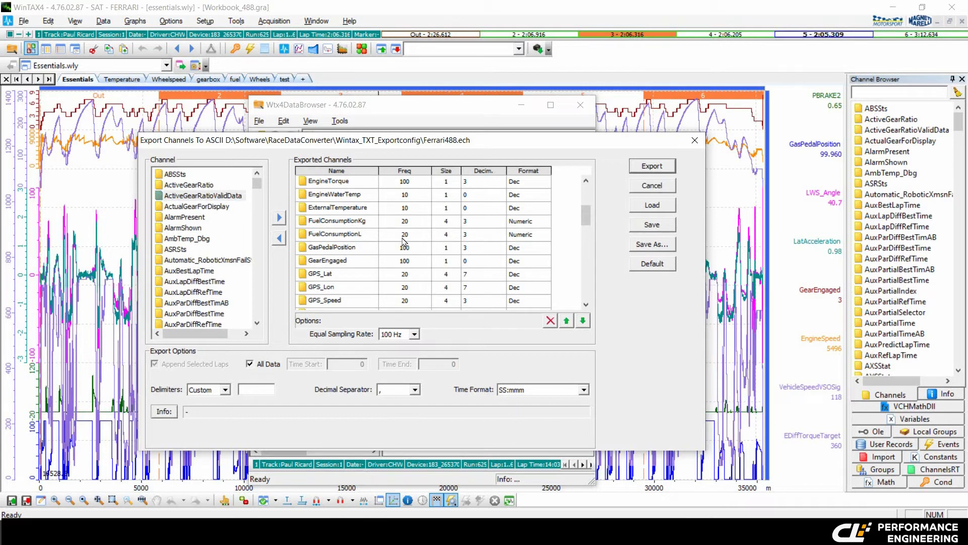
mouse_move(432, 343)
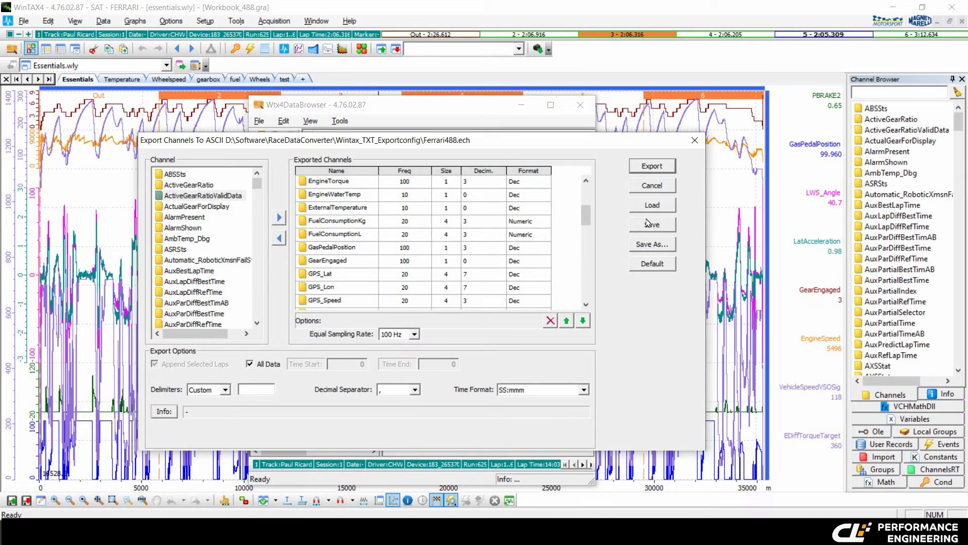
mouse_move(641, 245)
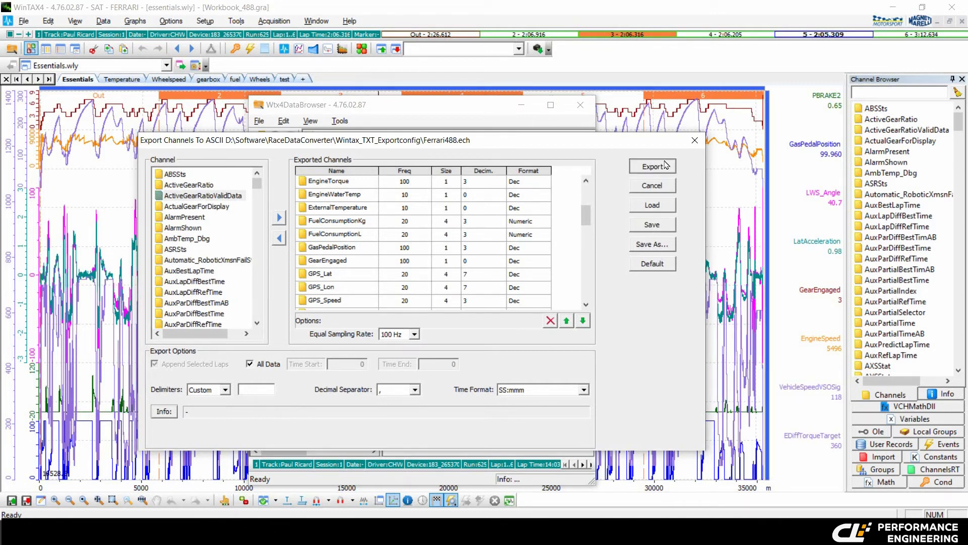
Run the export, saving the lap channels as TXT file test2.txt.
click(652, 165)
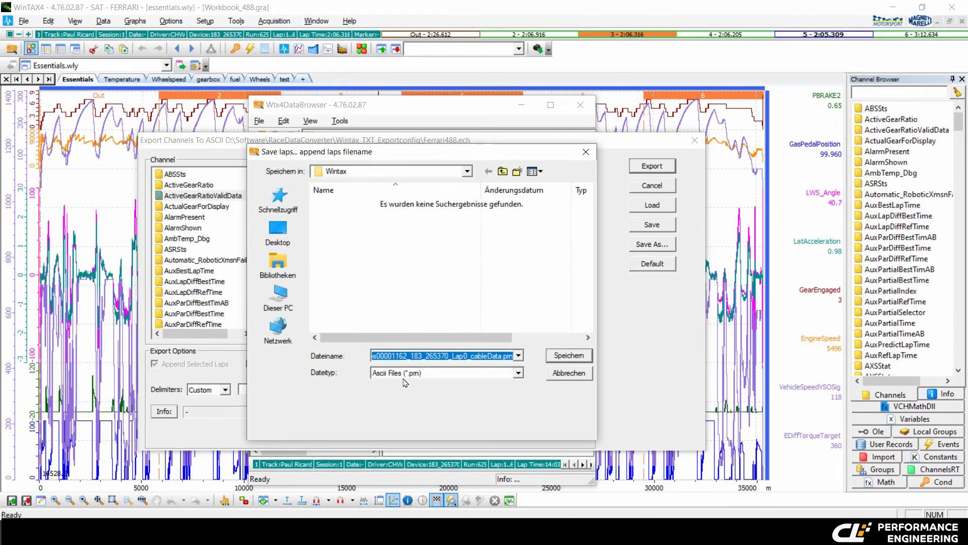
mouse_move(466, 376)
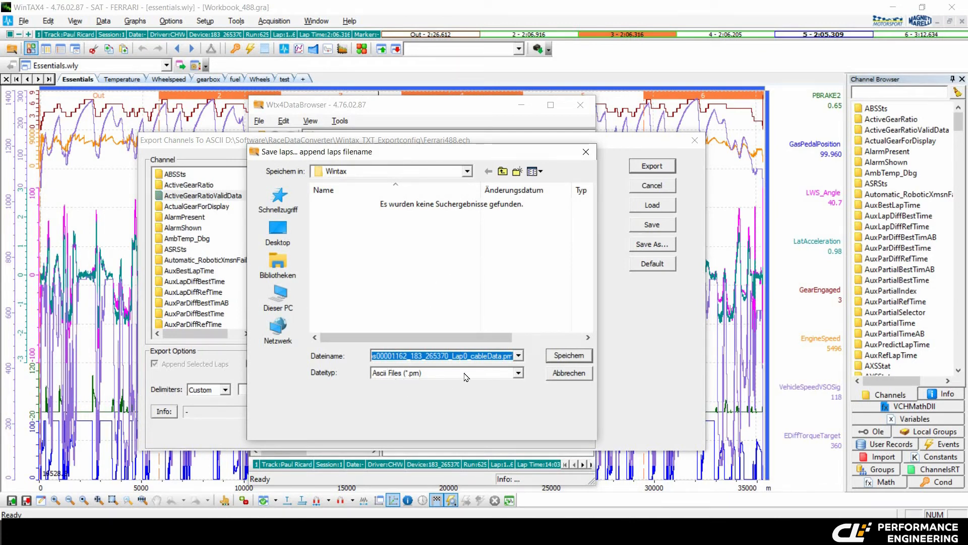
click(517, 374)
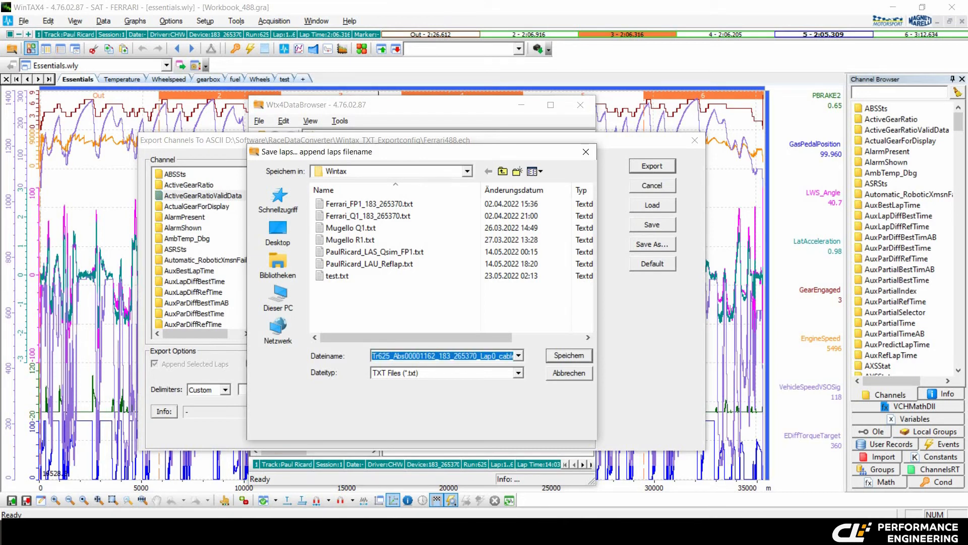
text(test2.txt)
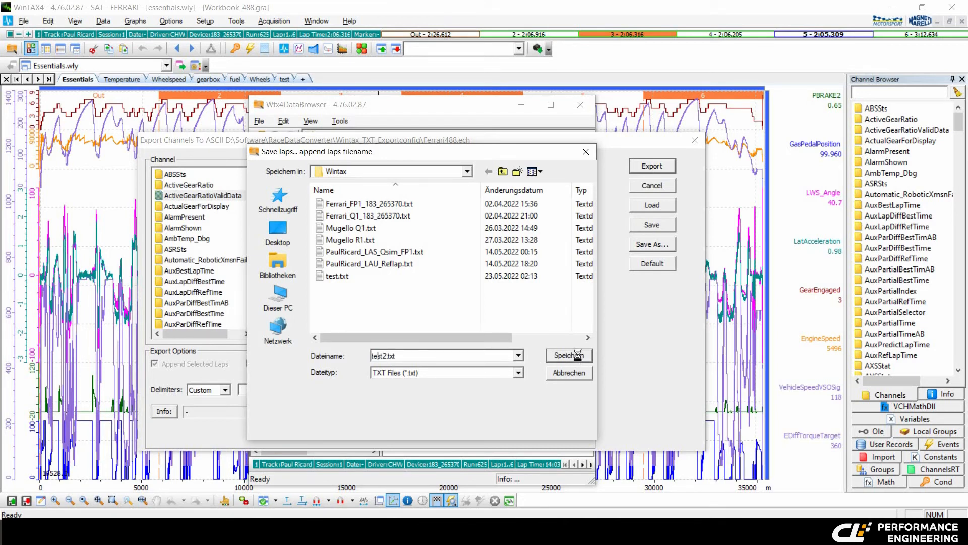
click(569, 355)
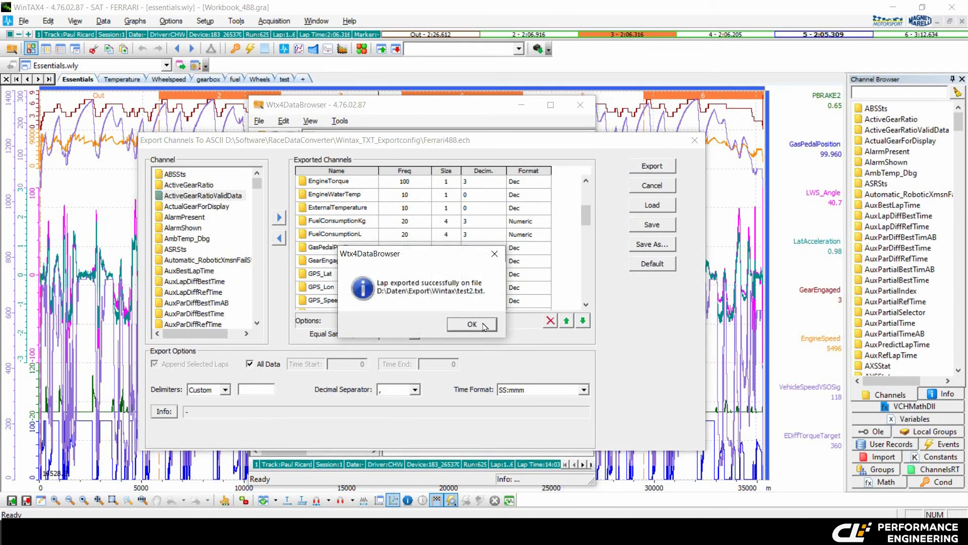
Acknowledge the export success message and return to the lap graphs.
click(472, 324)
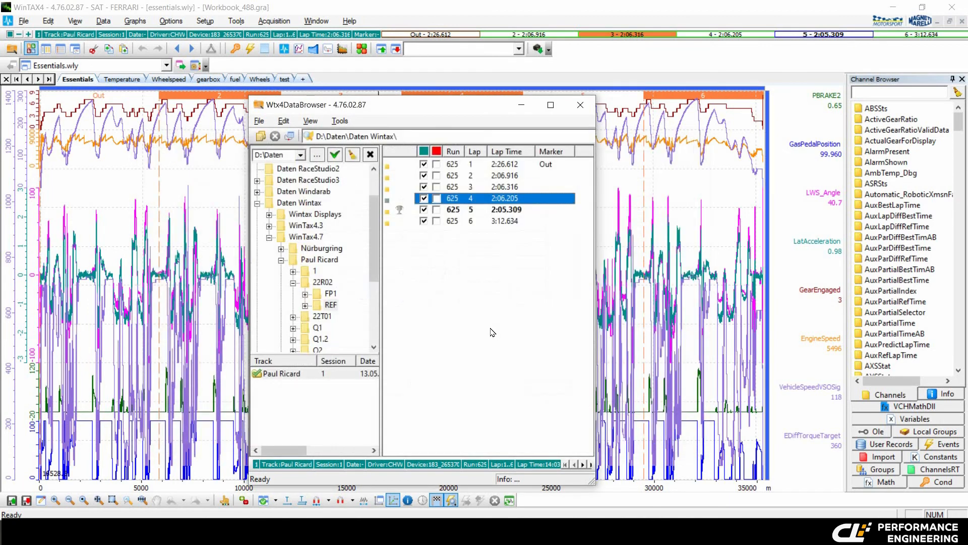
click(580, 104)
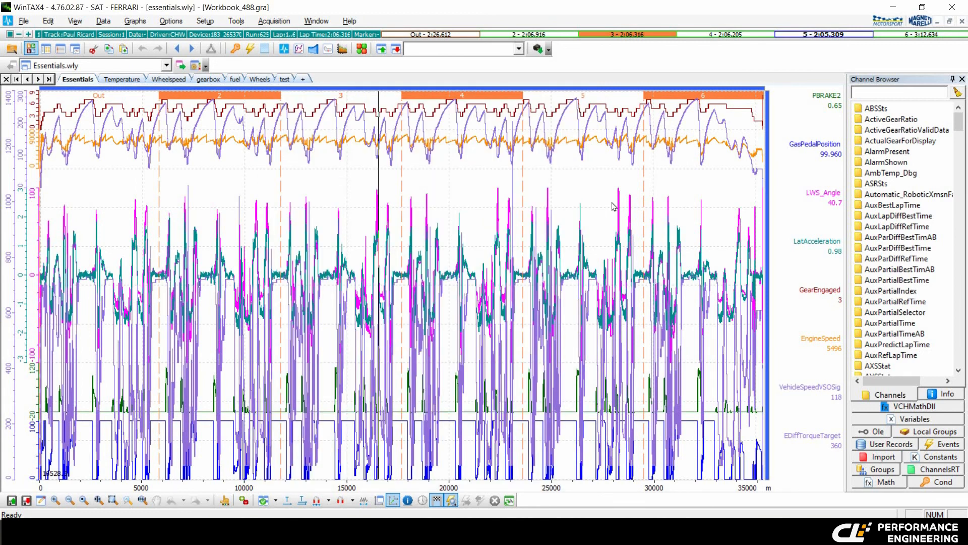